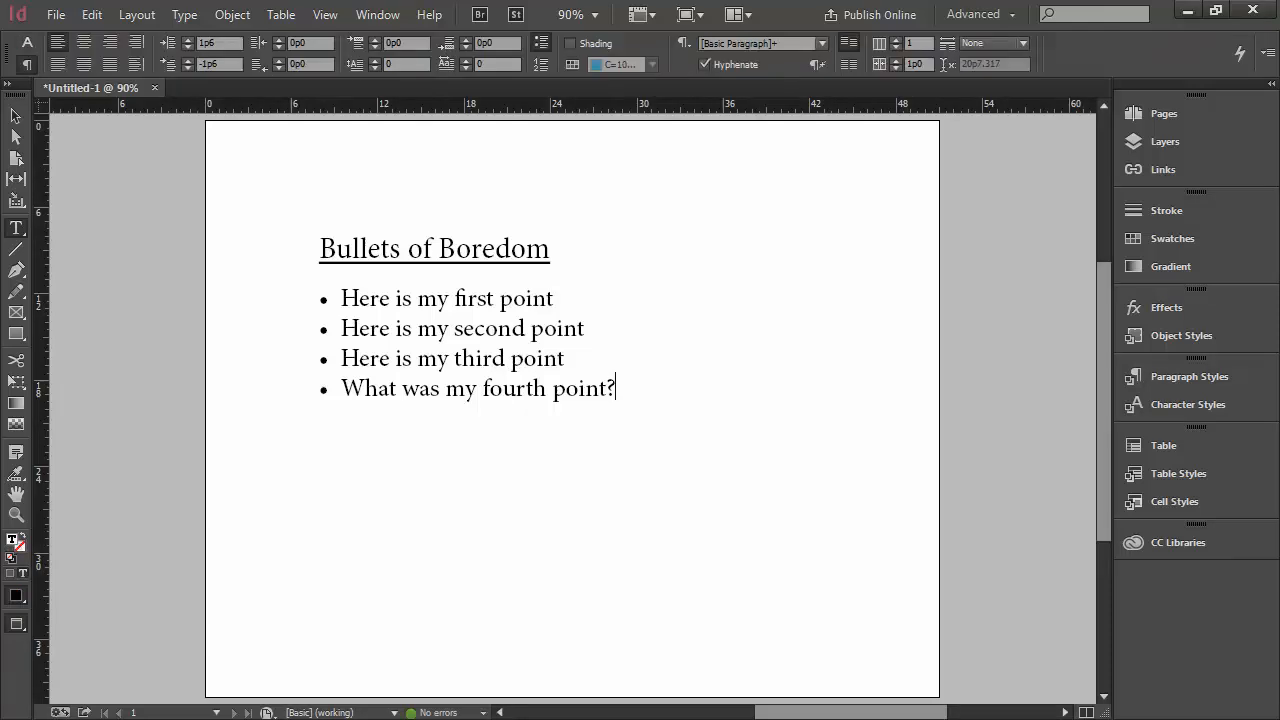
mouse_move(521, 373)
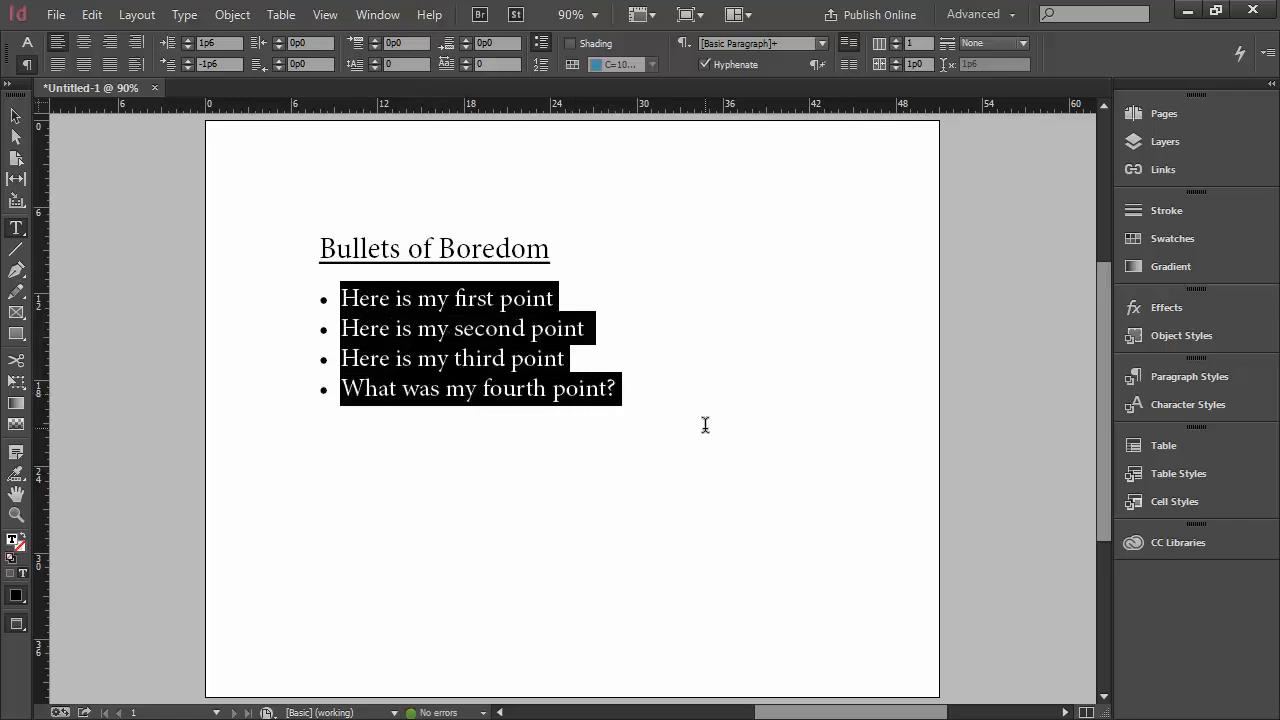
mouse_move(1015, 271)
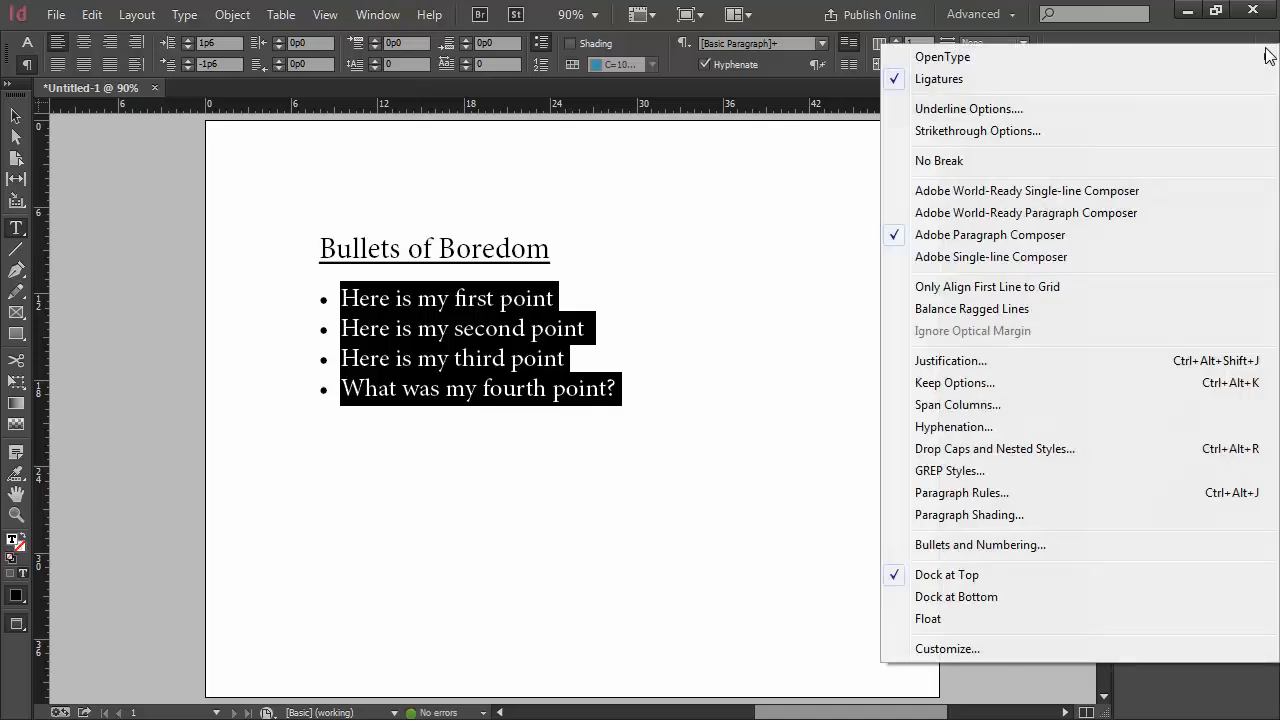
mouse_move(1213, 131)
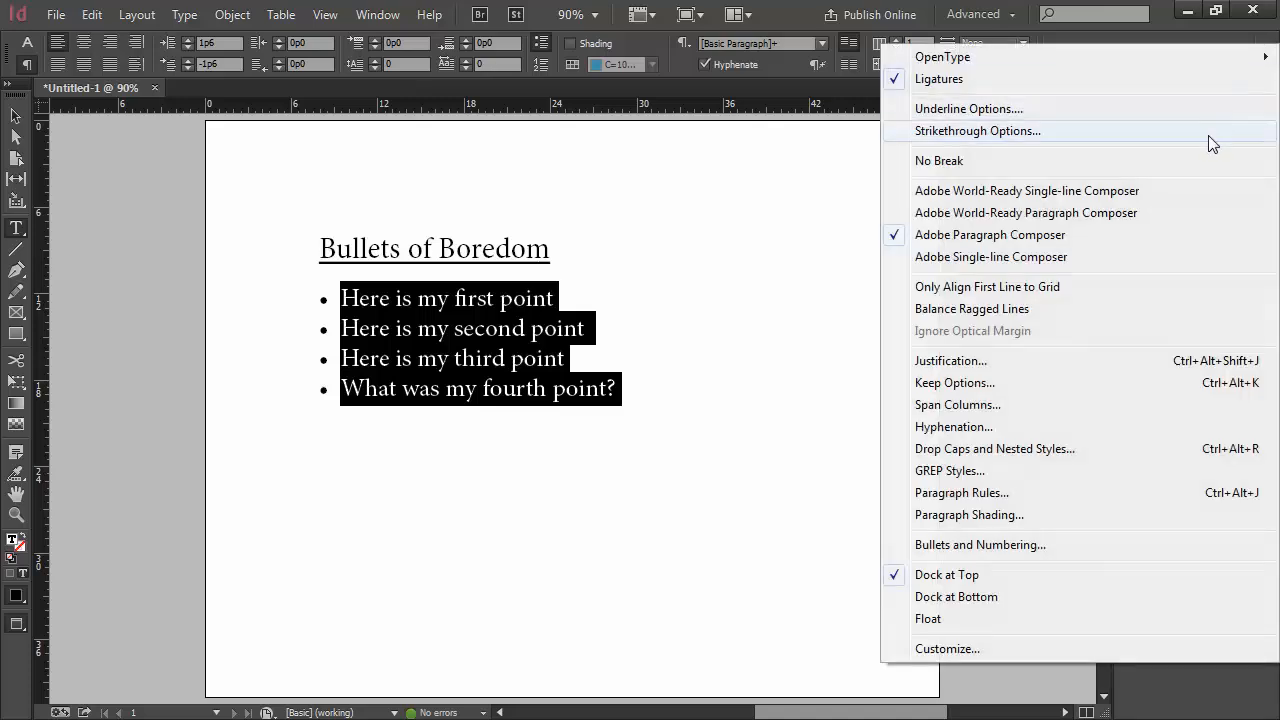
mouse_move(950, 545)
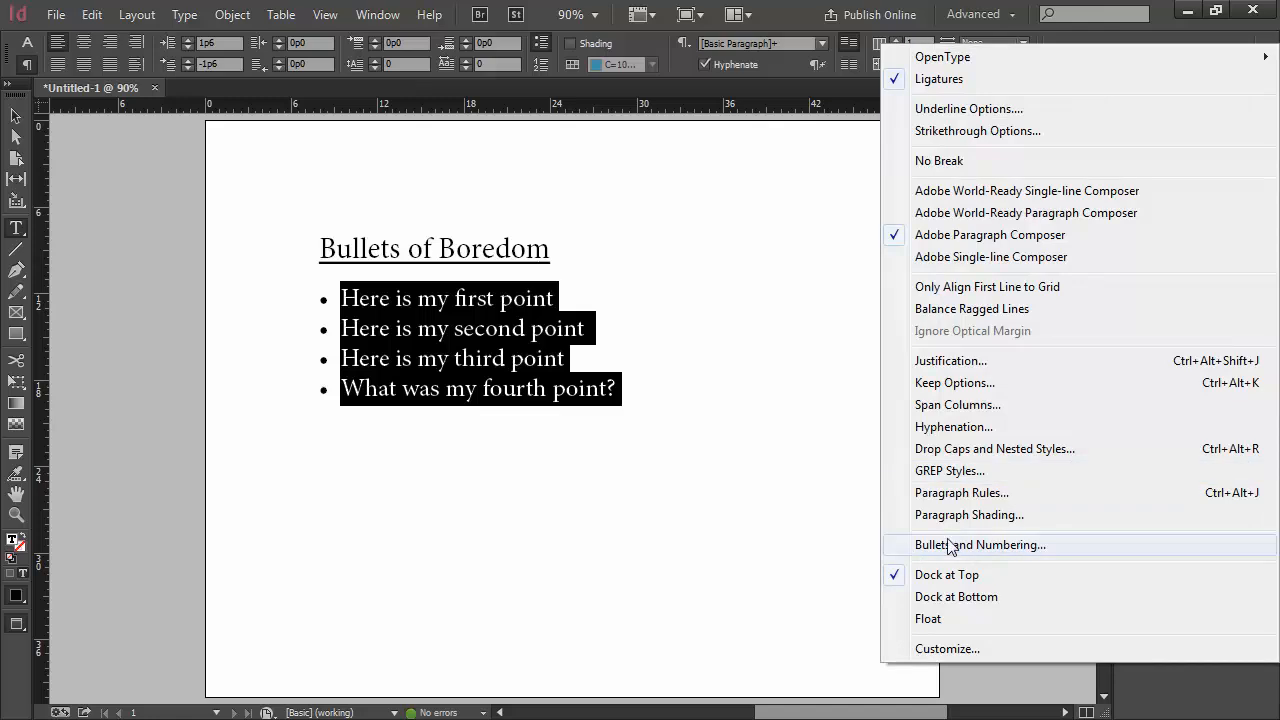
mouse_move(975, 548)
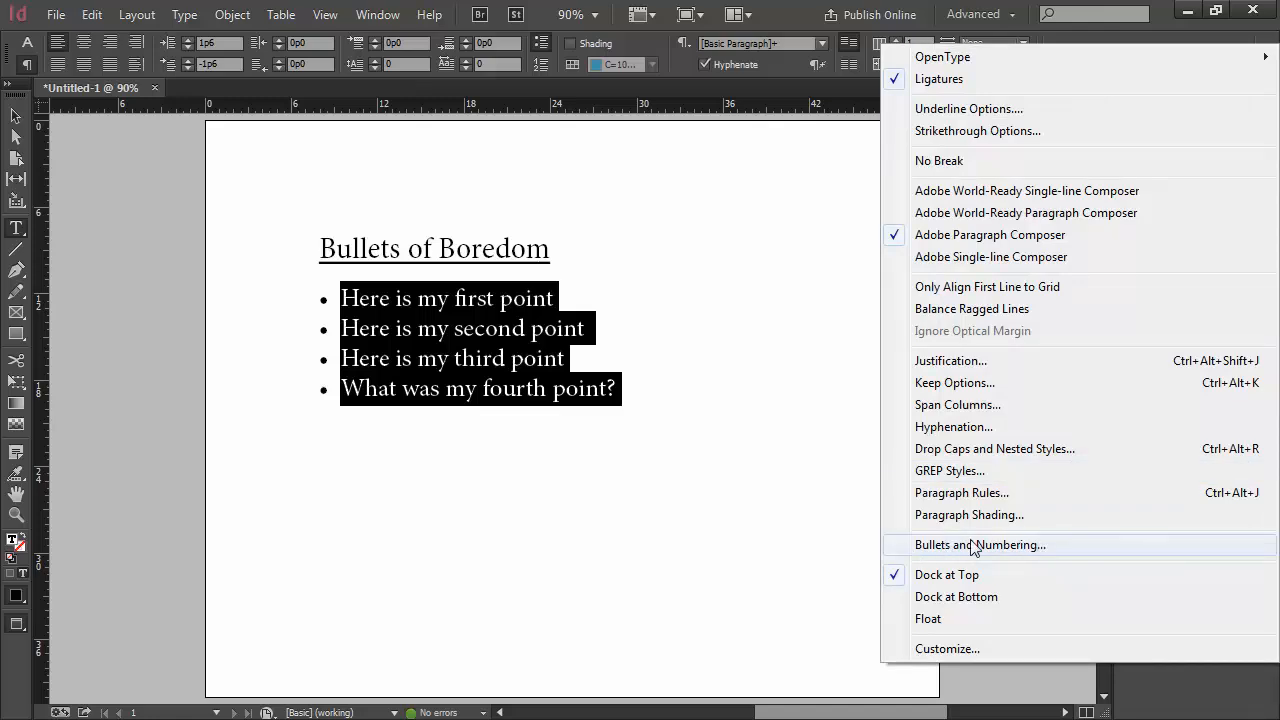
Open Bullets and Numbering with Preview on, try flourish and hand bullets, then reselect round
click(979, 544)
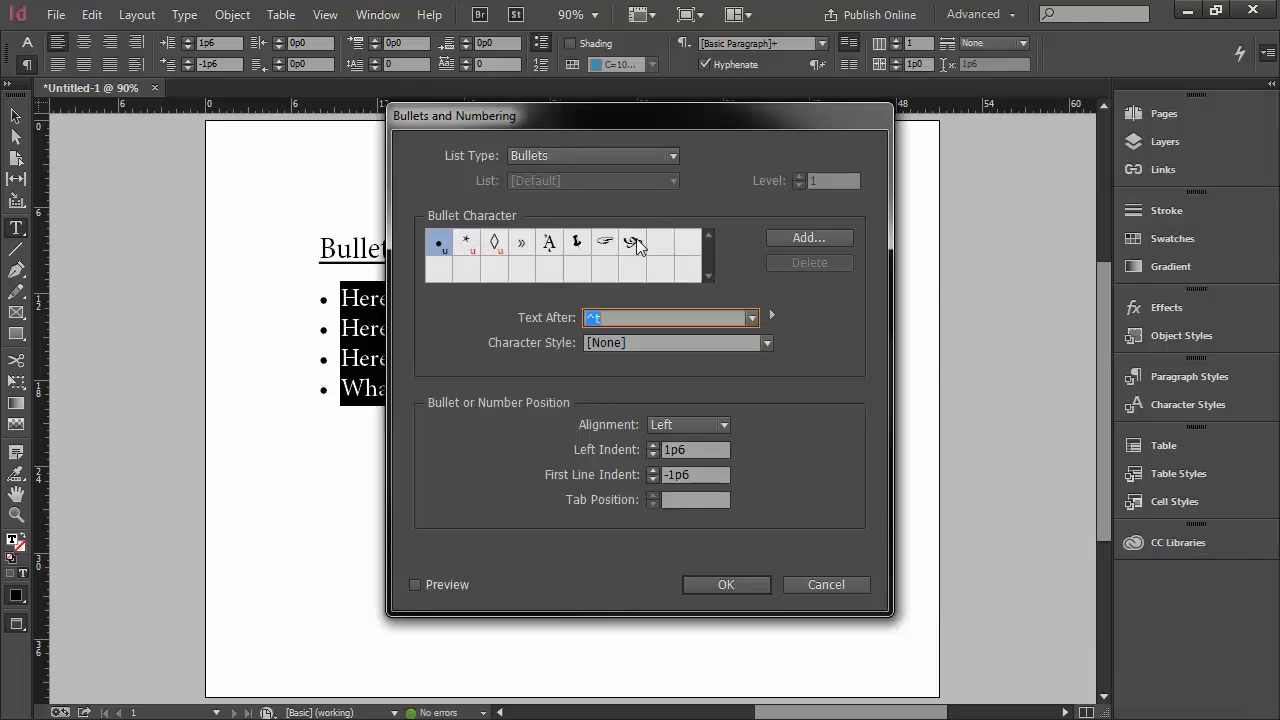
click(632, 242)
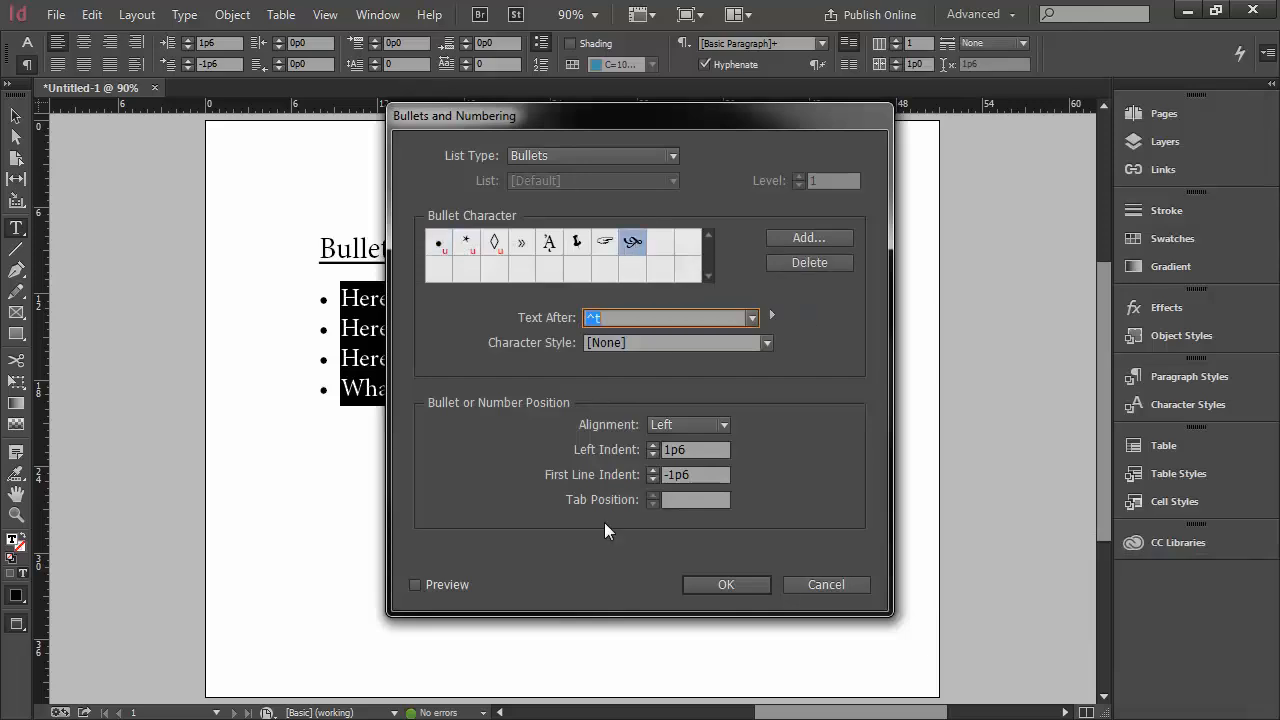
click(415, 584)
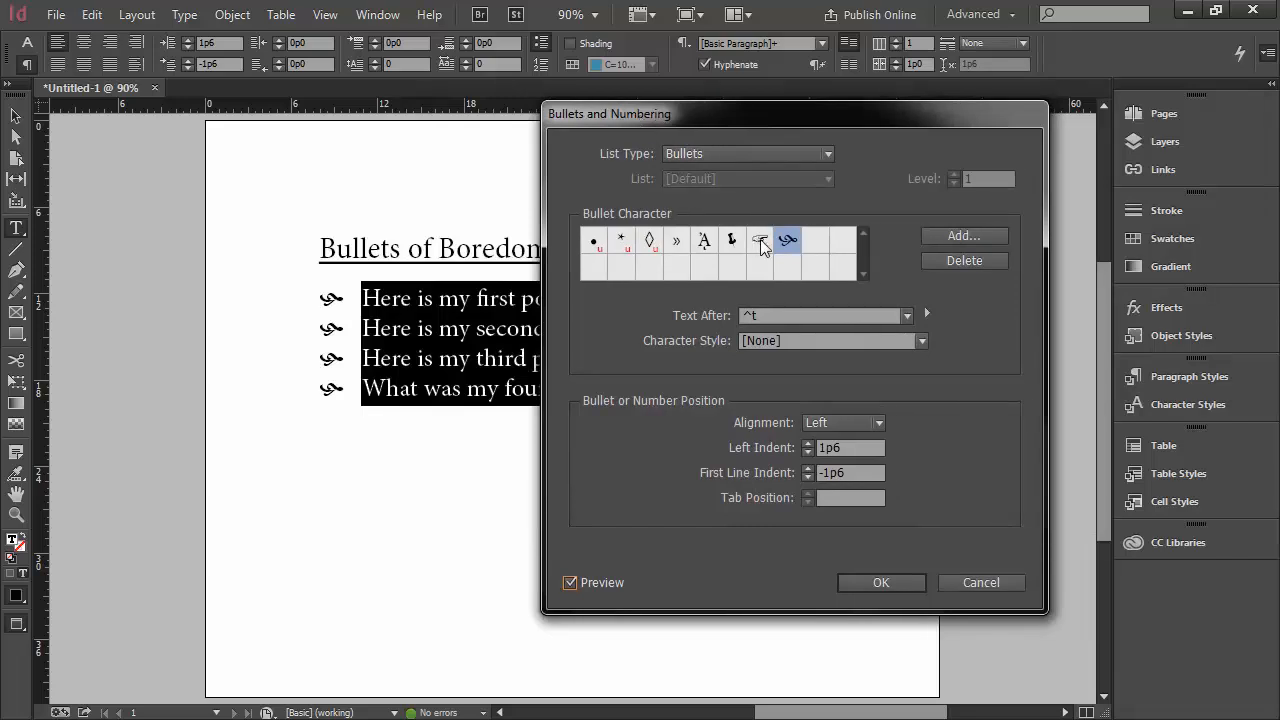
click(731, 240)
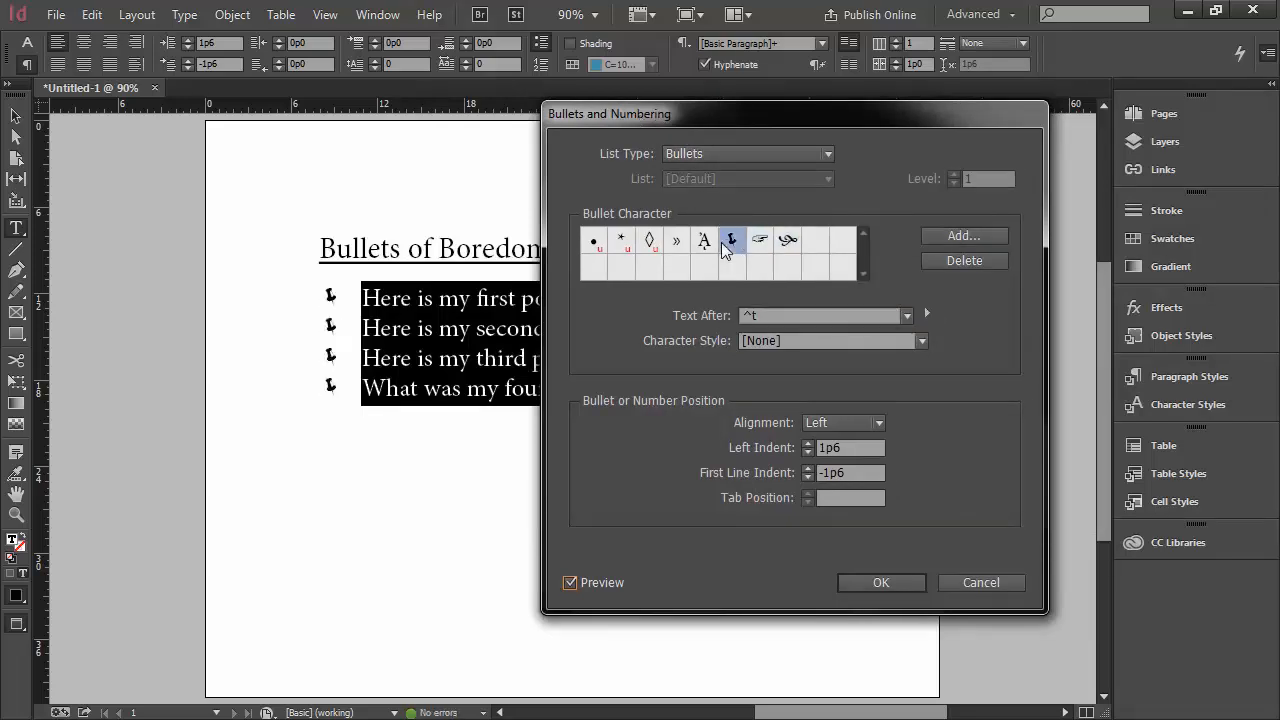
mouse_move(788, 240)
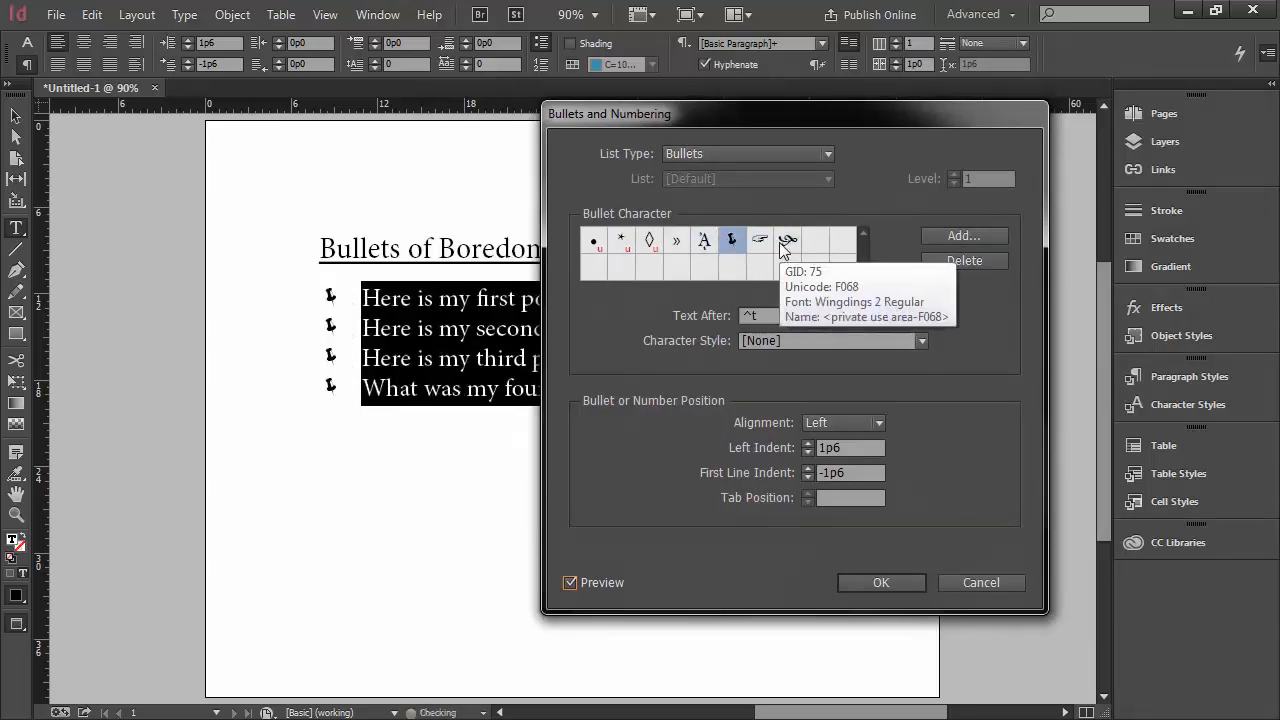
click(787, 240)
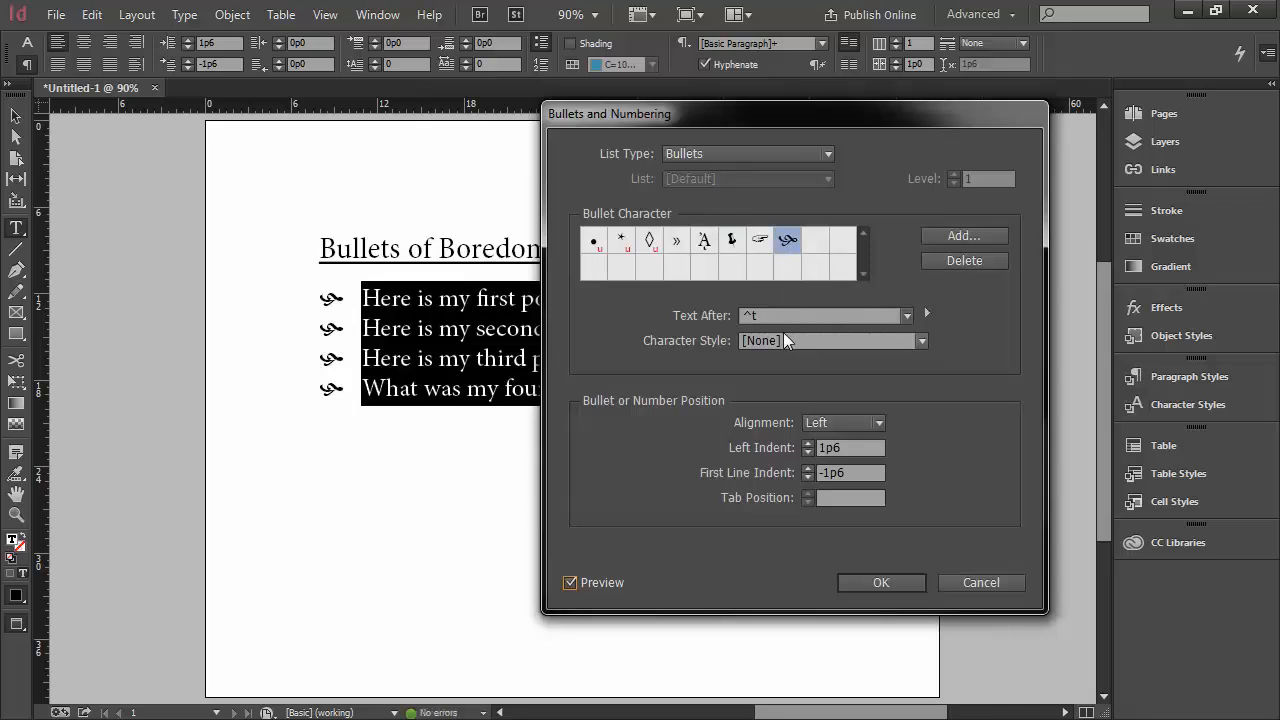
mouse_move(813, 273)
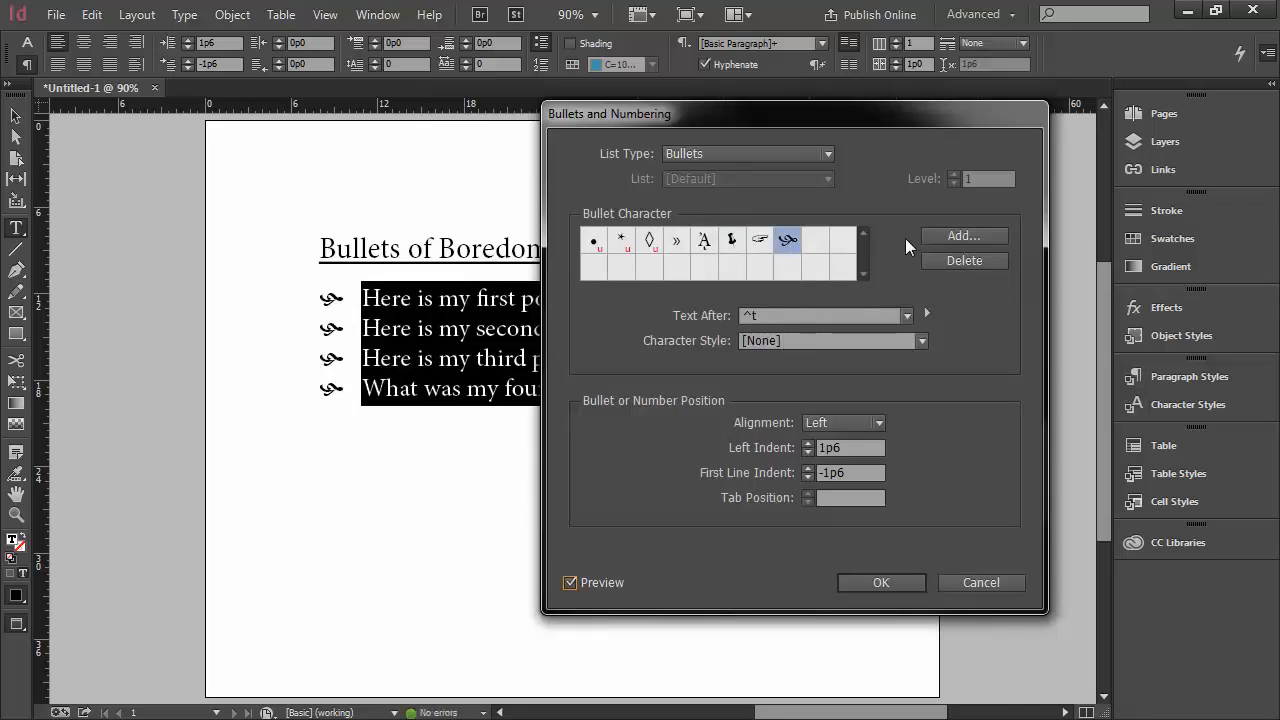
click(594, 240)
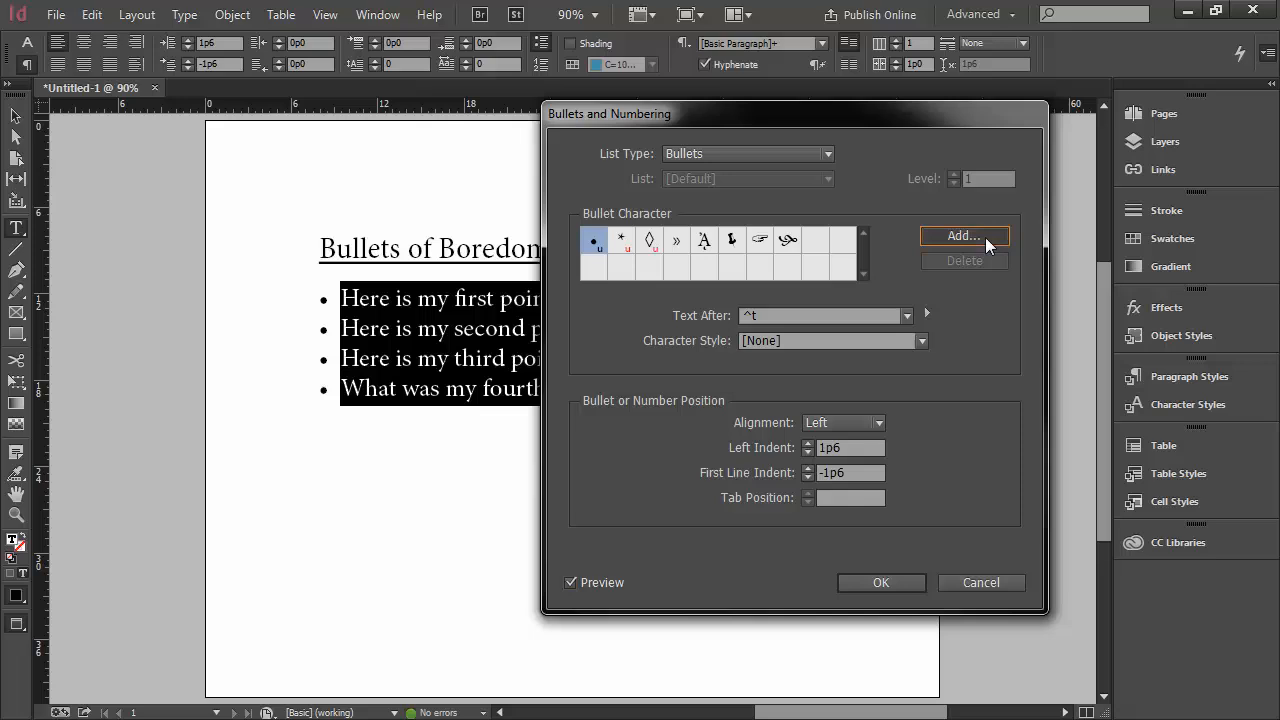
In Add Bullets, browse the Webdings glyphs, then switch the font family to Wingdings 2
click(963, 236)
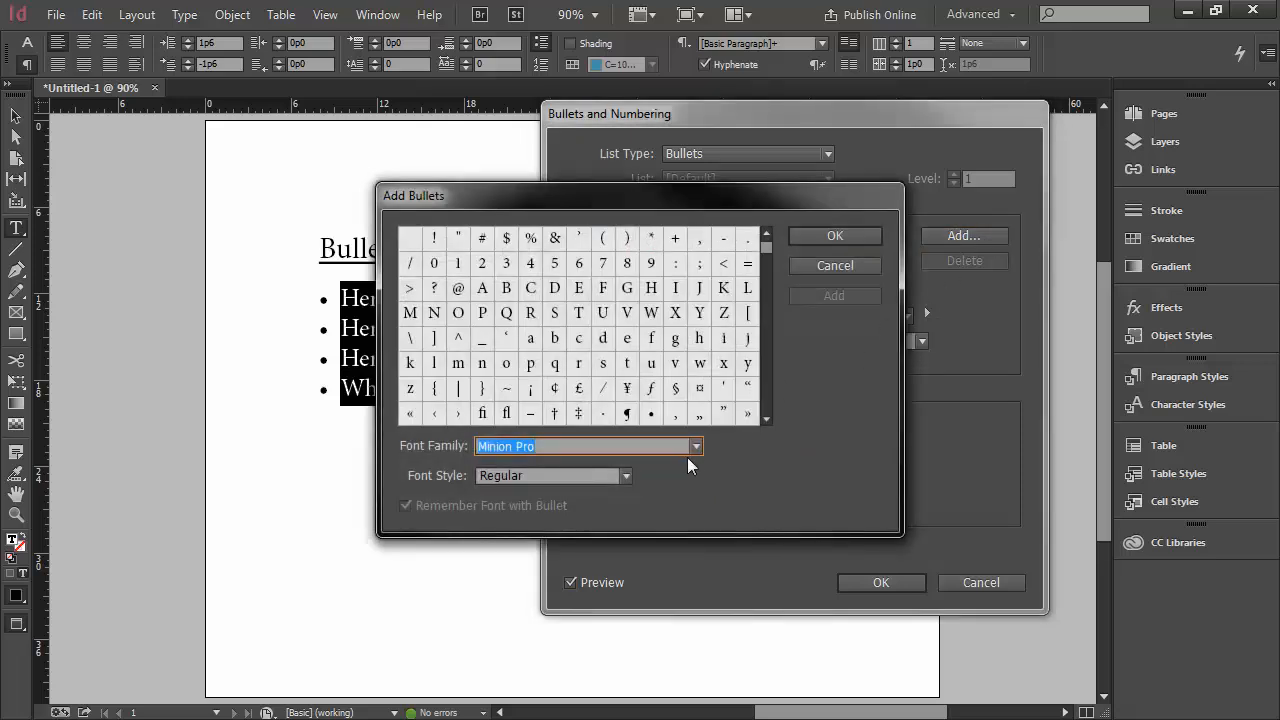
click(696, 446)
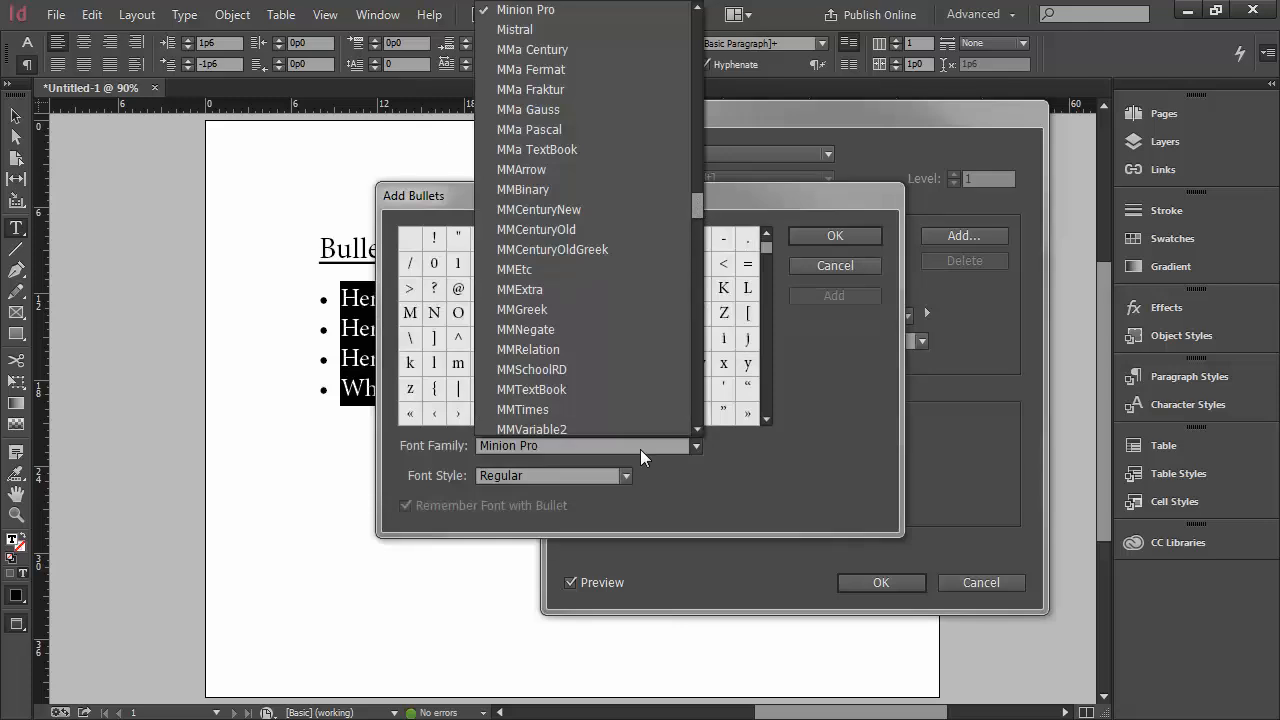
scroll(down, 3)
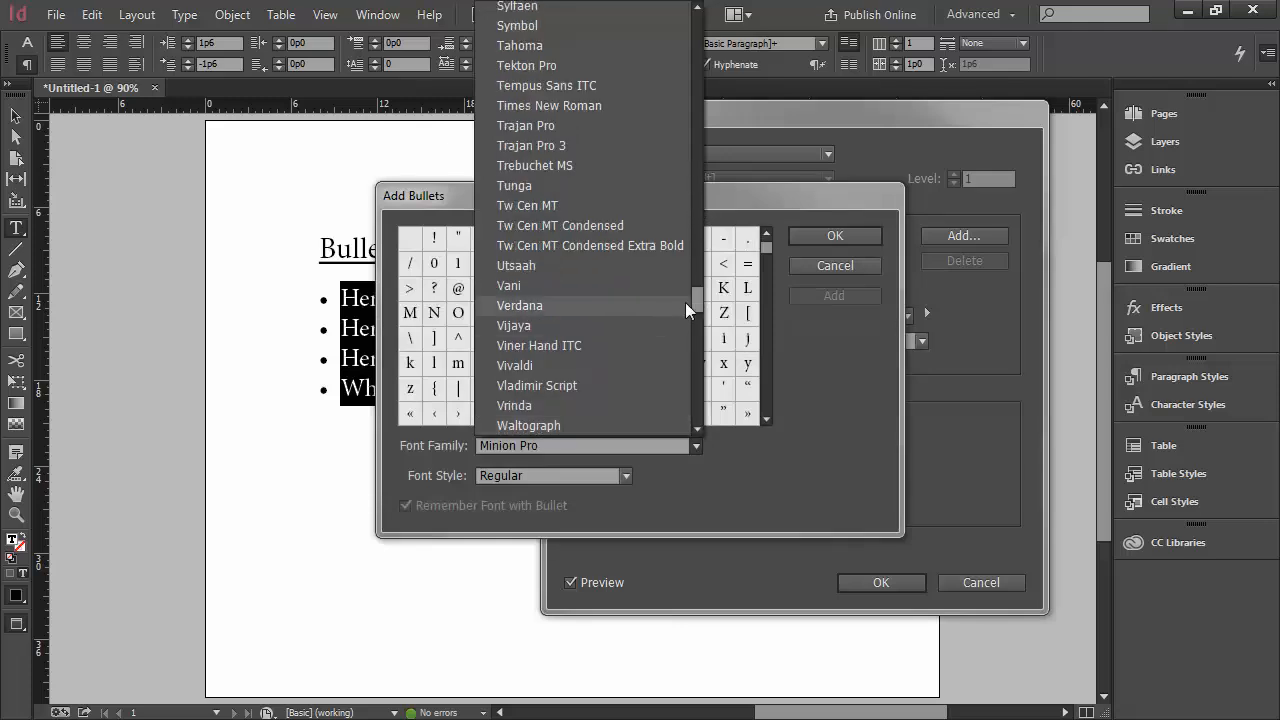
scroll(down, 3)
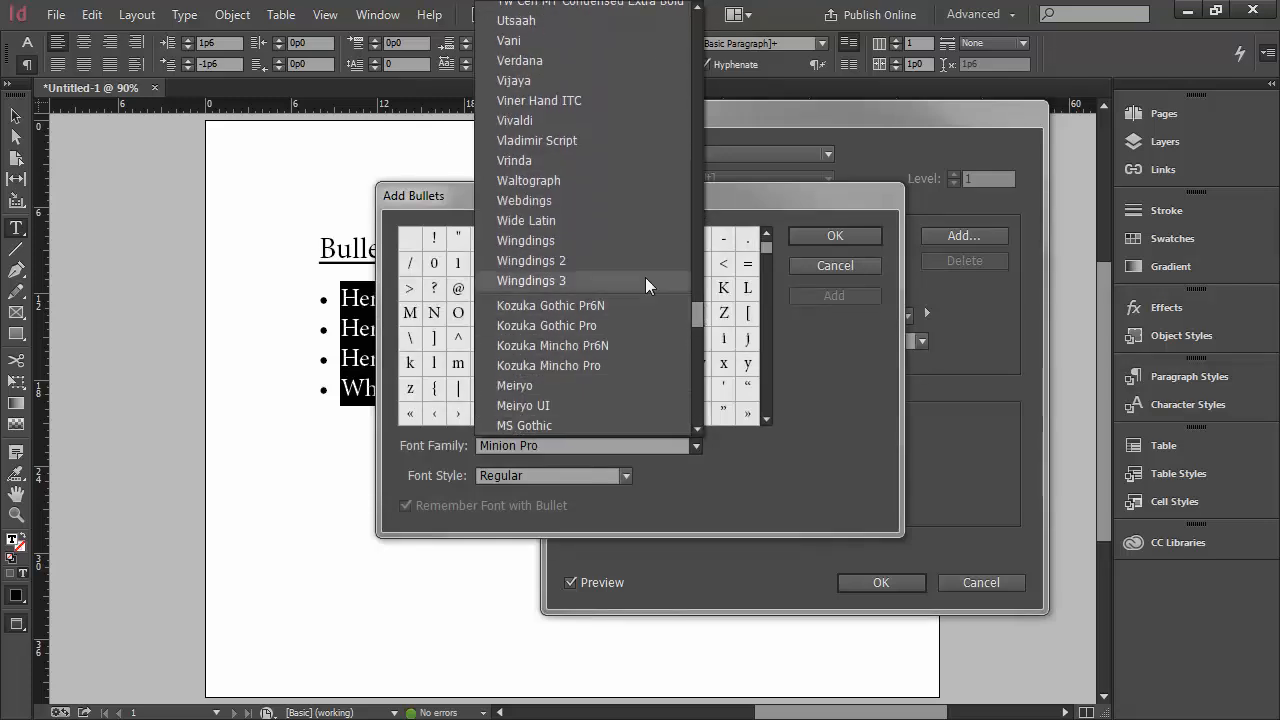
click(524, 200)
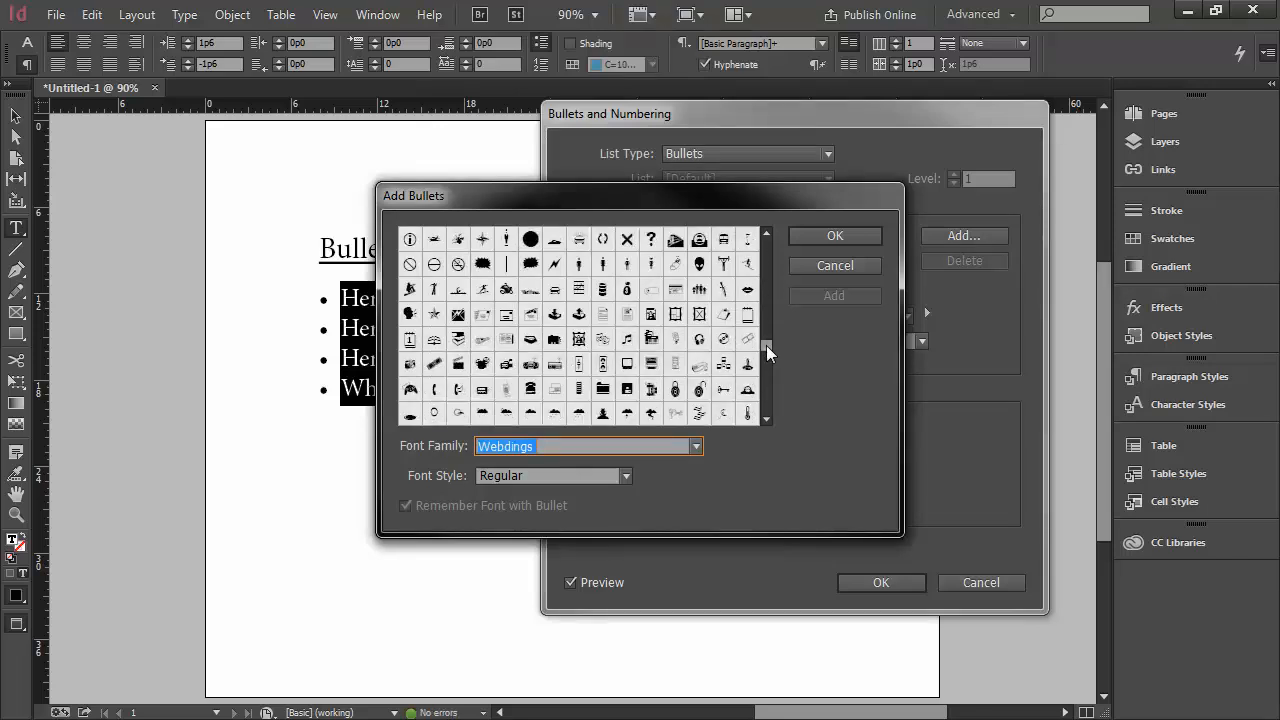
scroll(down, 3)
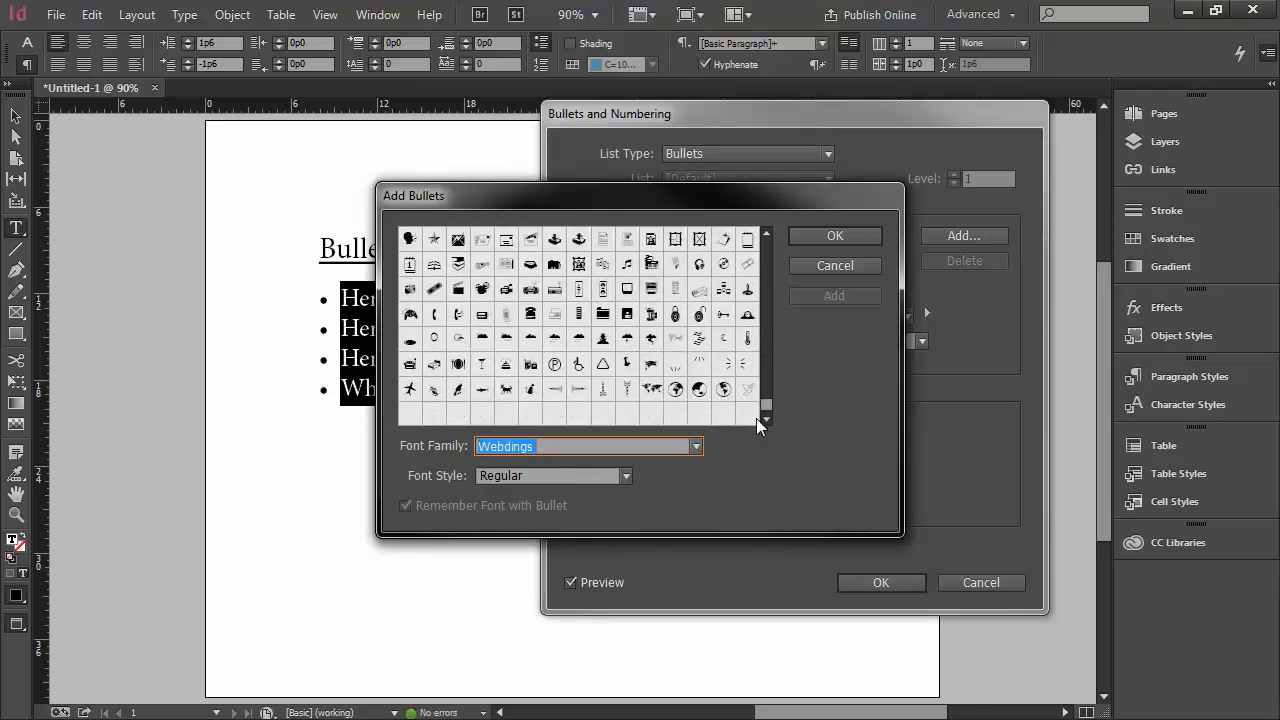
click(696, 446)
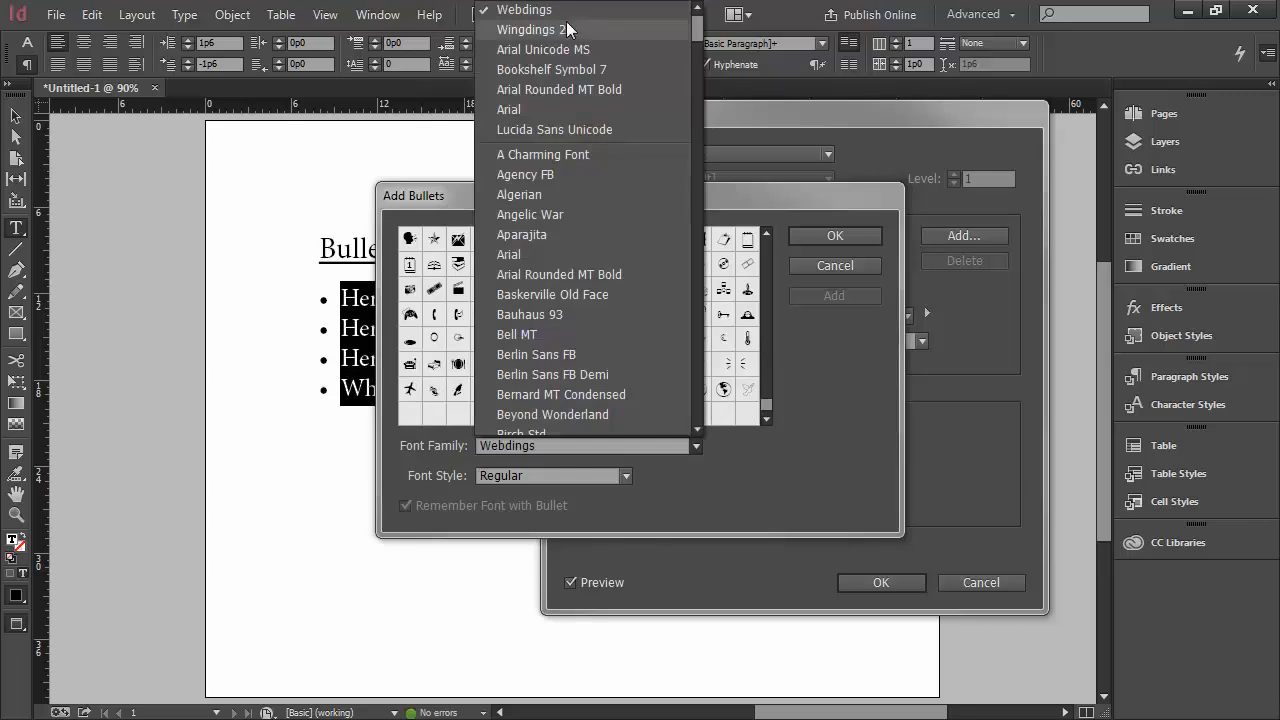
click(532, 29)
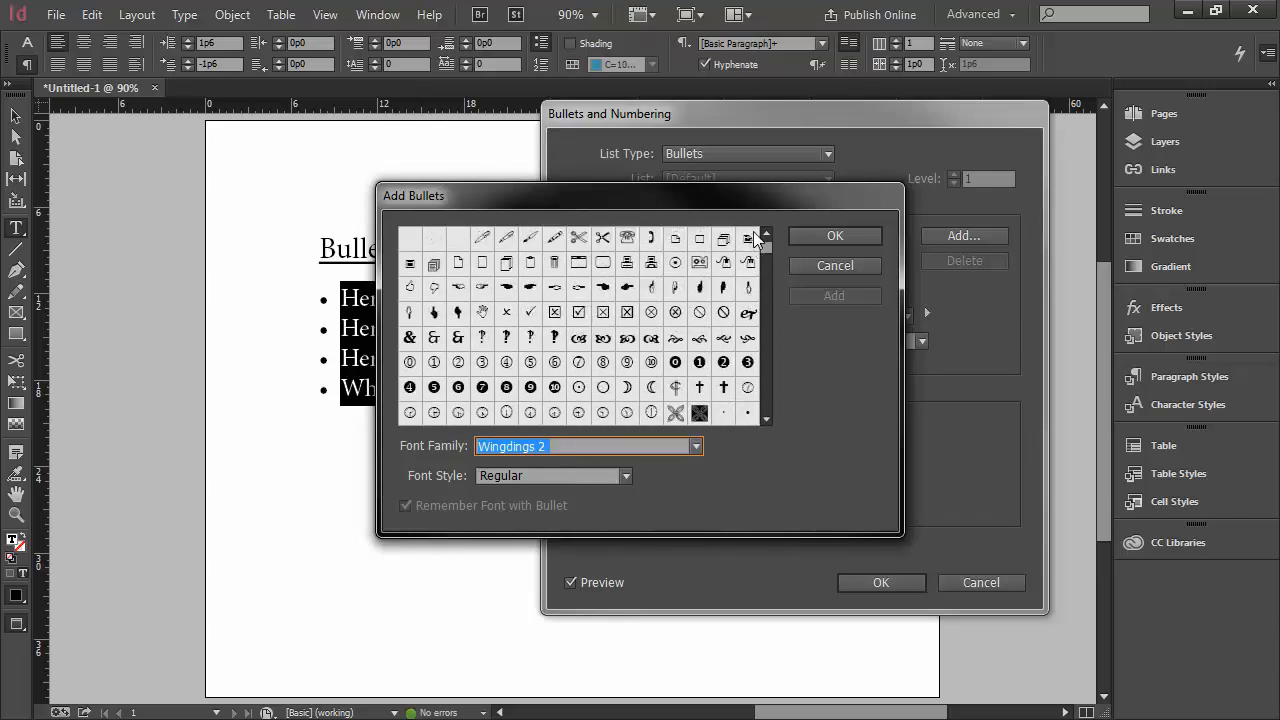
mouse_move(747, 239)
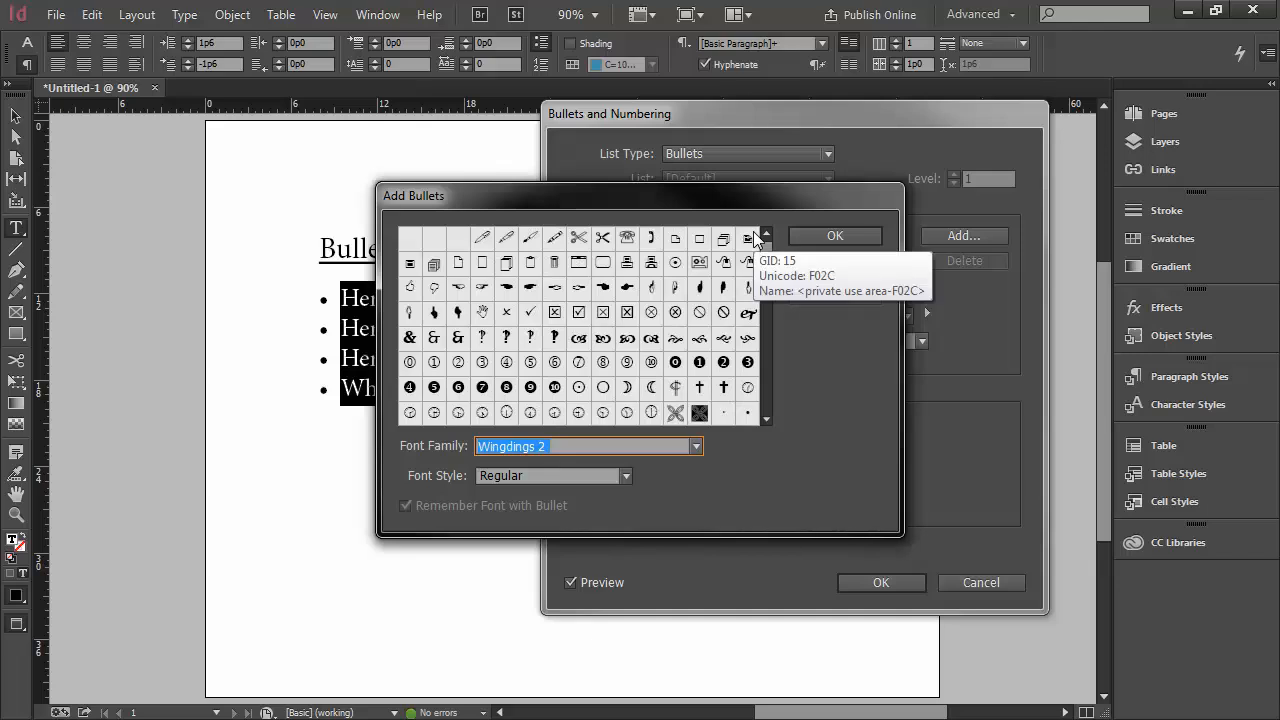
Add the Wingdings 2 flourish glyph and apply it as the bullet character
click(651, 338)
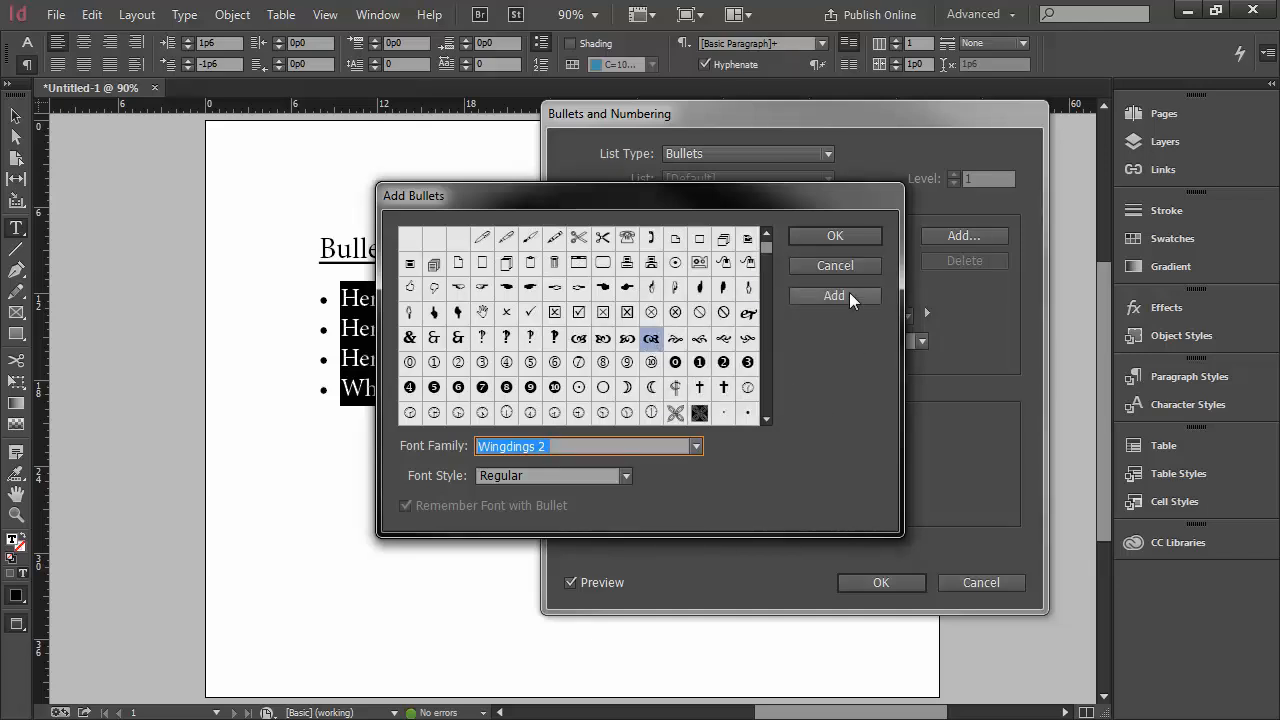
click(835, 296)
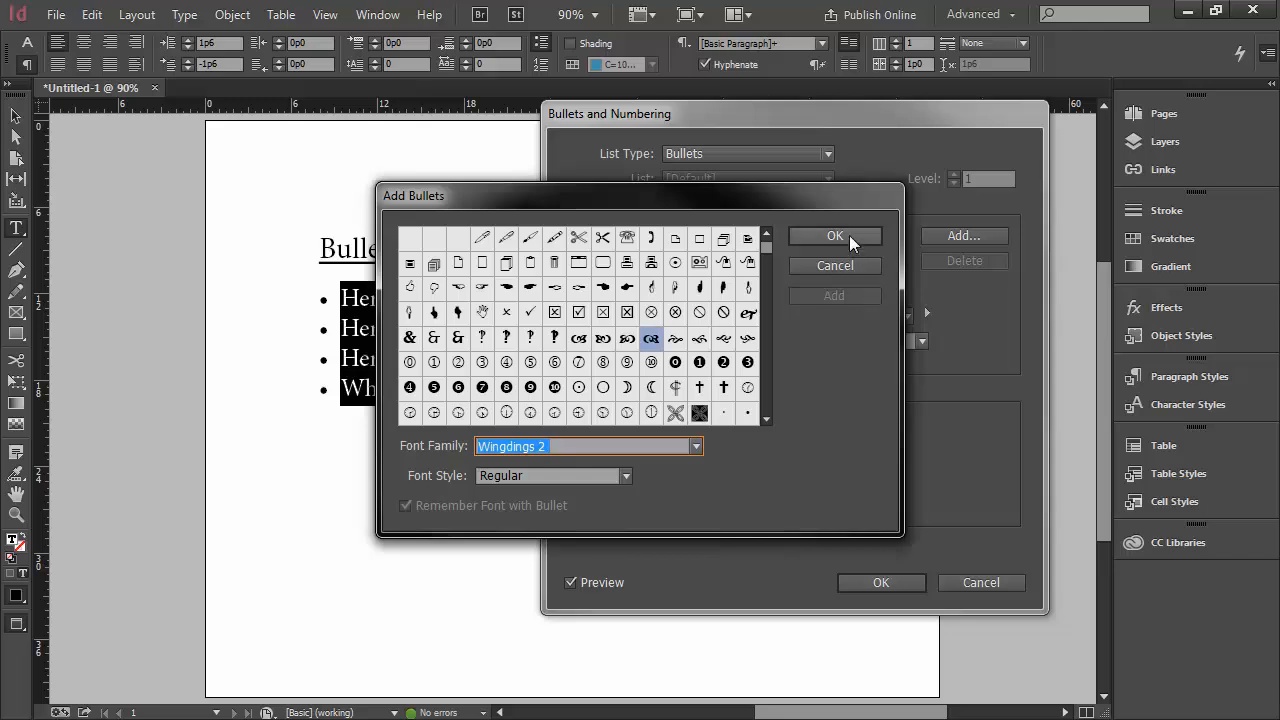
click(834, 235)
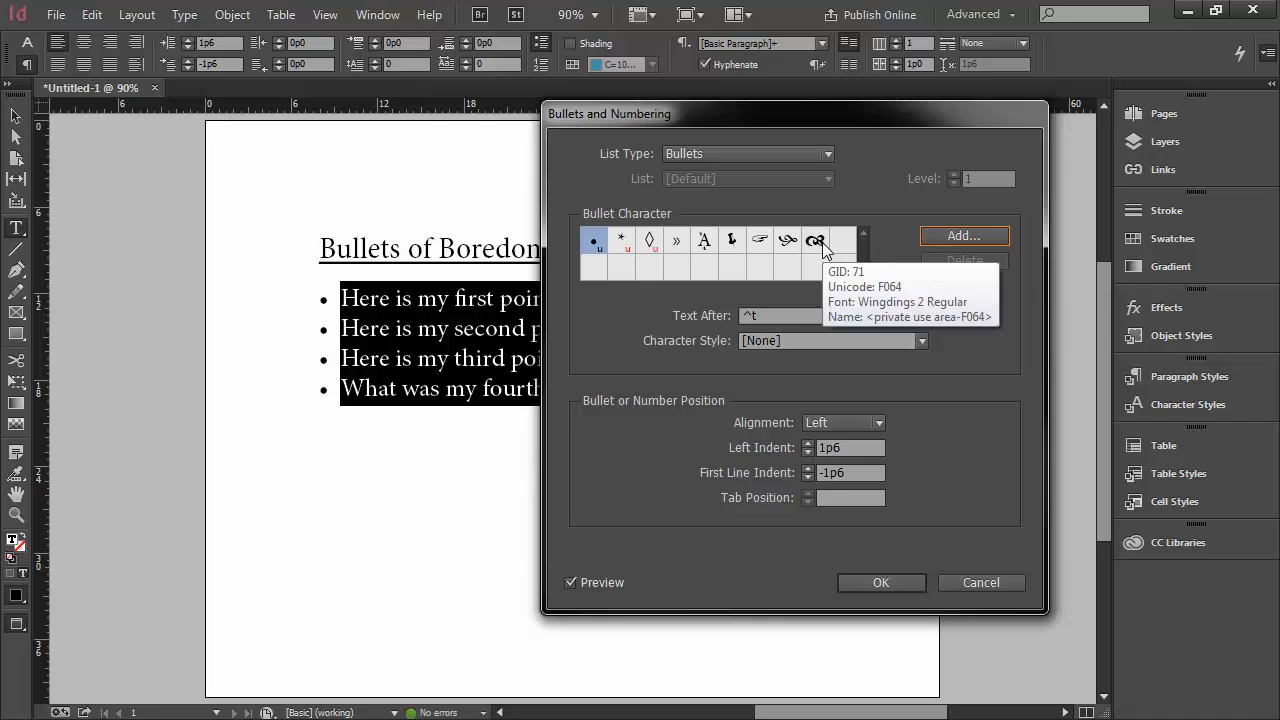
click(816, 240)
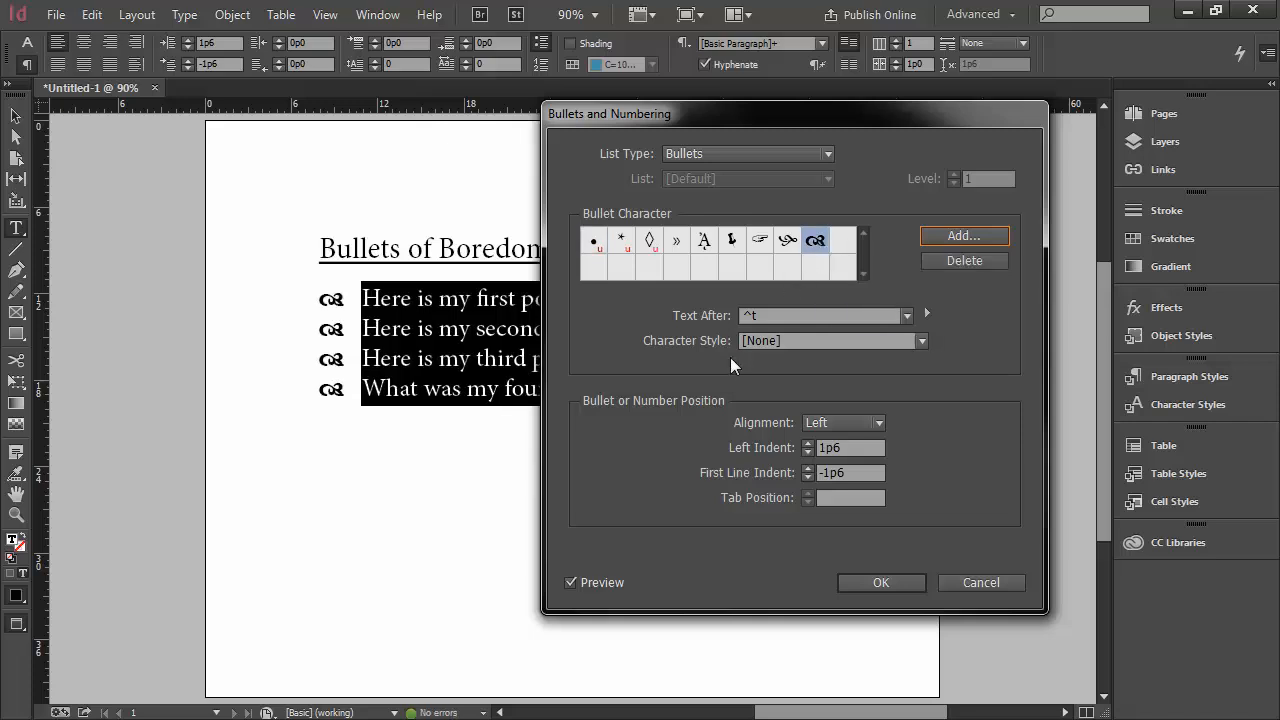
mouse_move(660, 373)
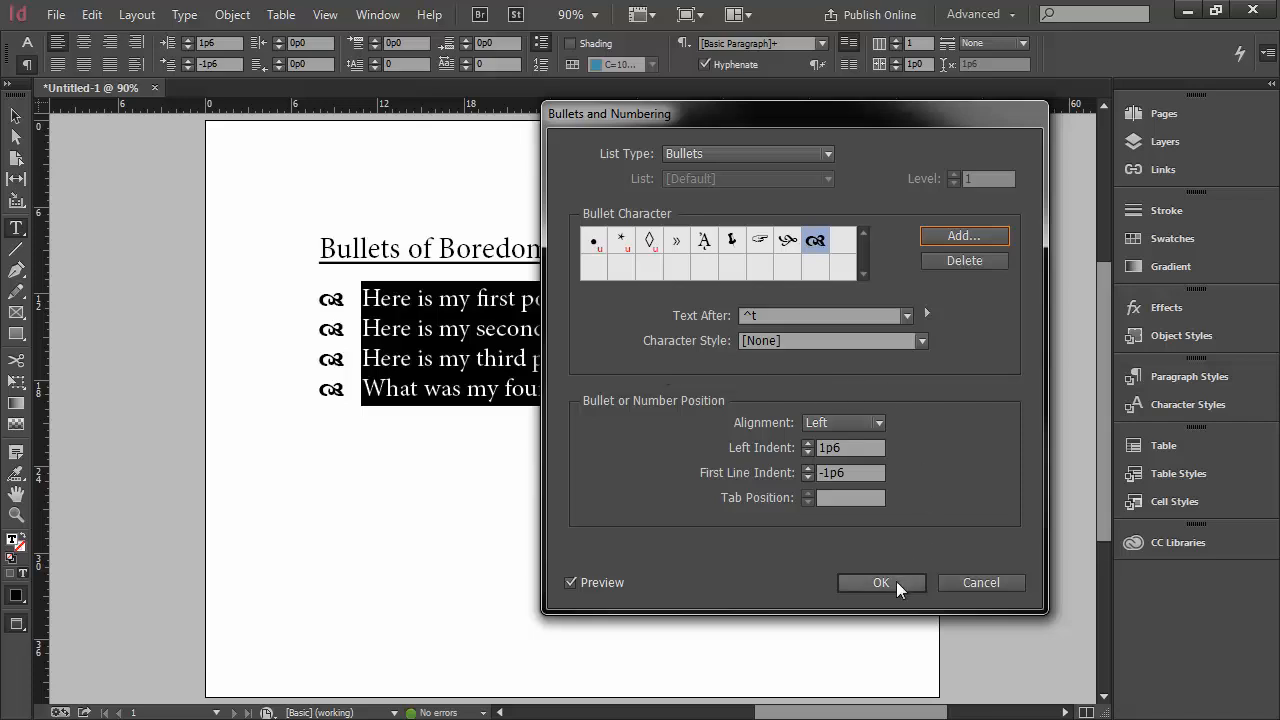
click(880, 582)
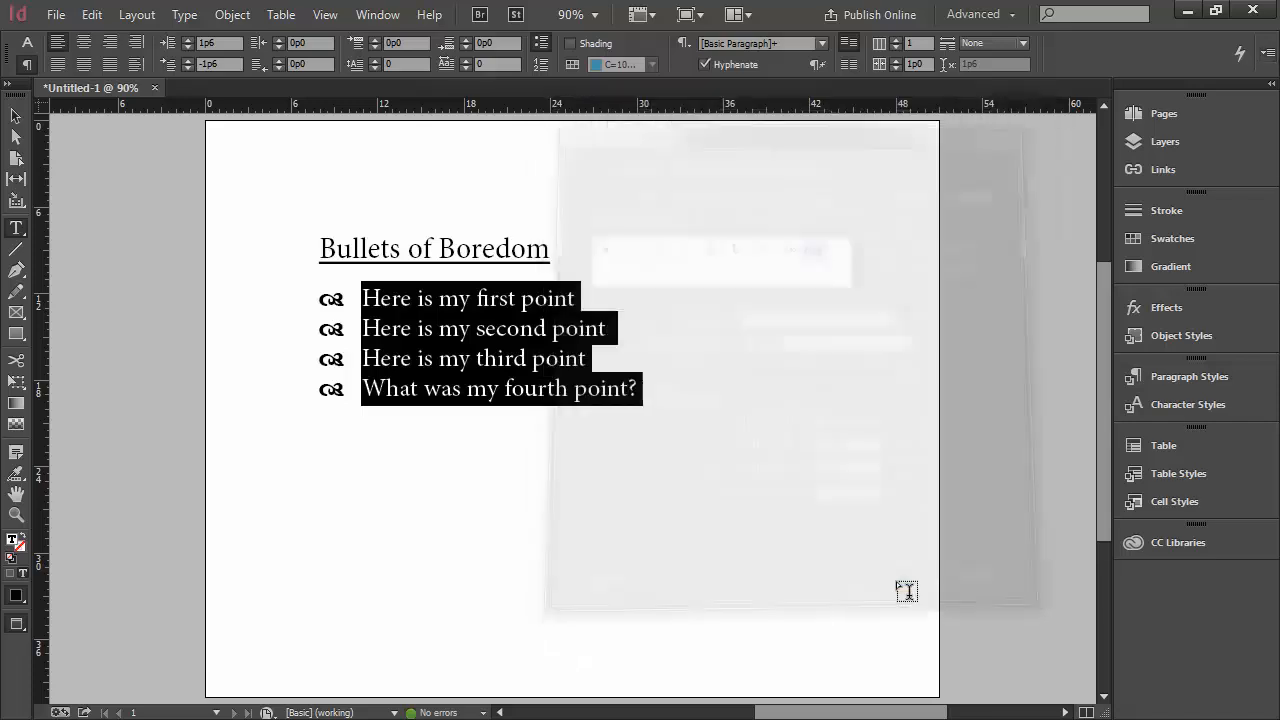
Deselect the list and place the insertion point after the fourth point
click(859, 456)
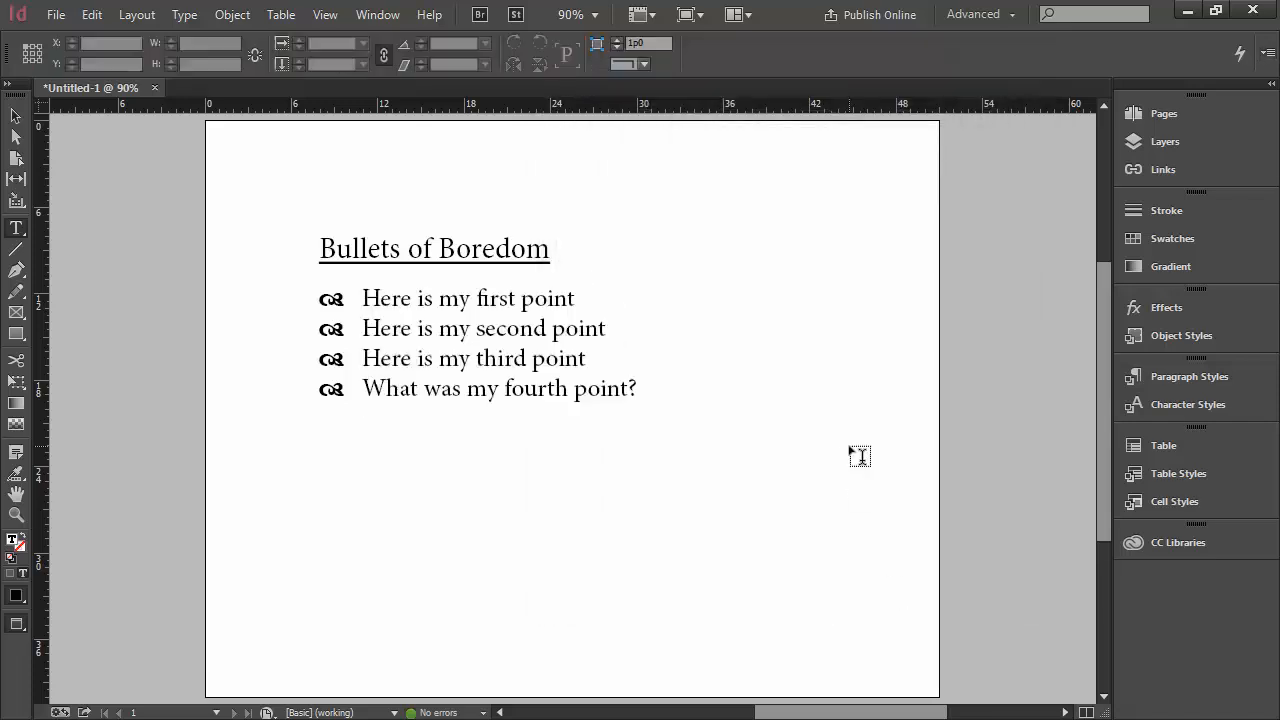
click(16, 229)
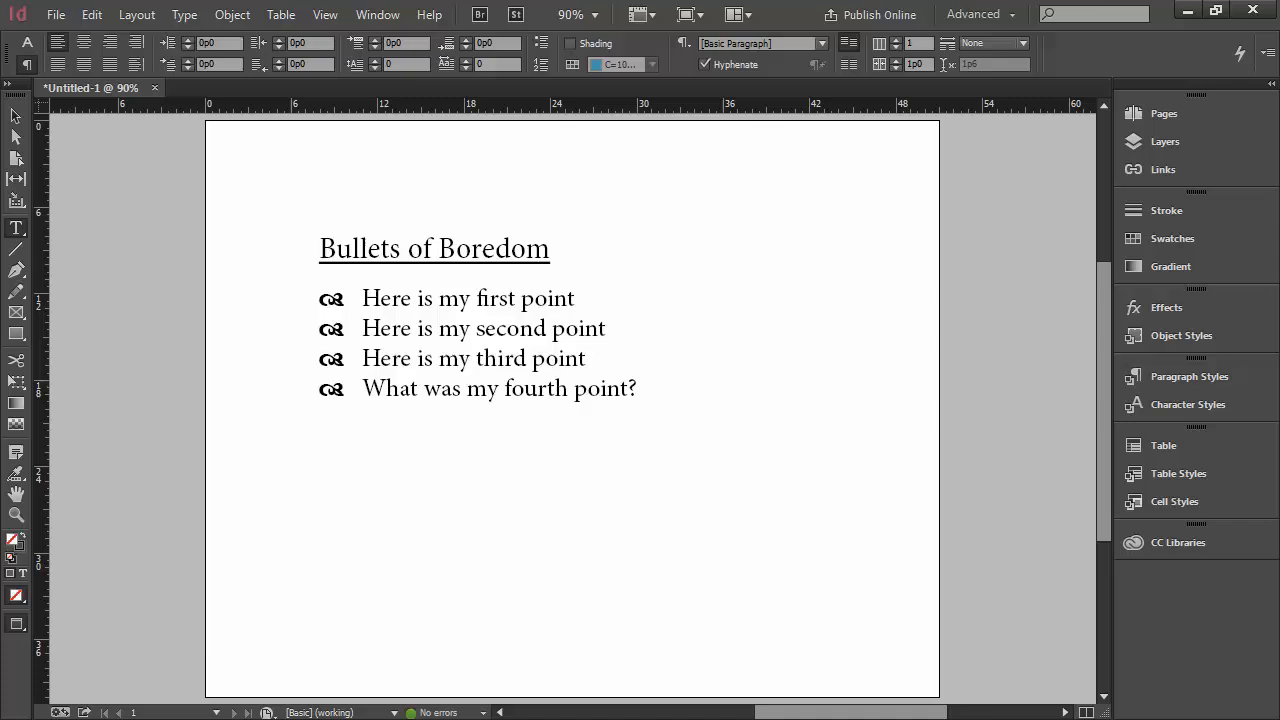
mouse_move(747, 513)
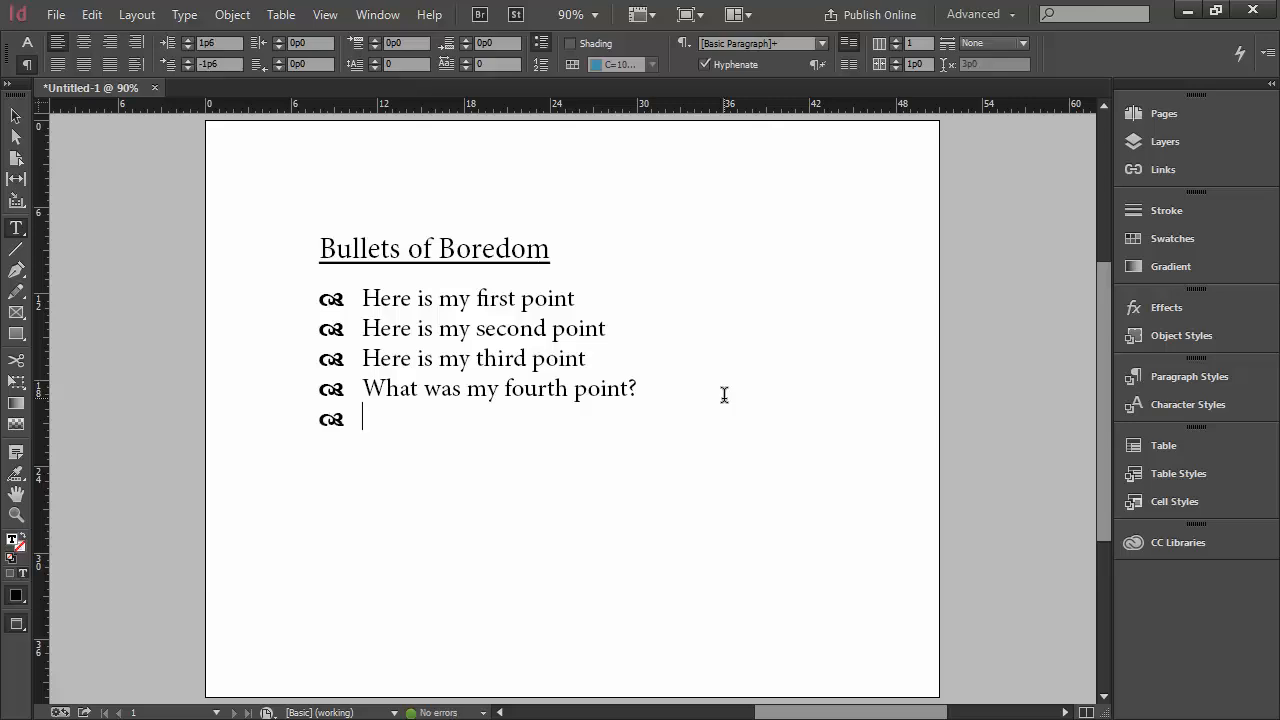
Type 'Oh, right! That was my point!' as the fifth bullet item
text(Oh,)
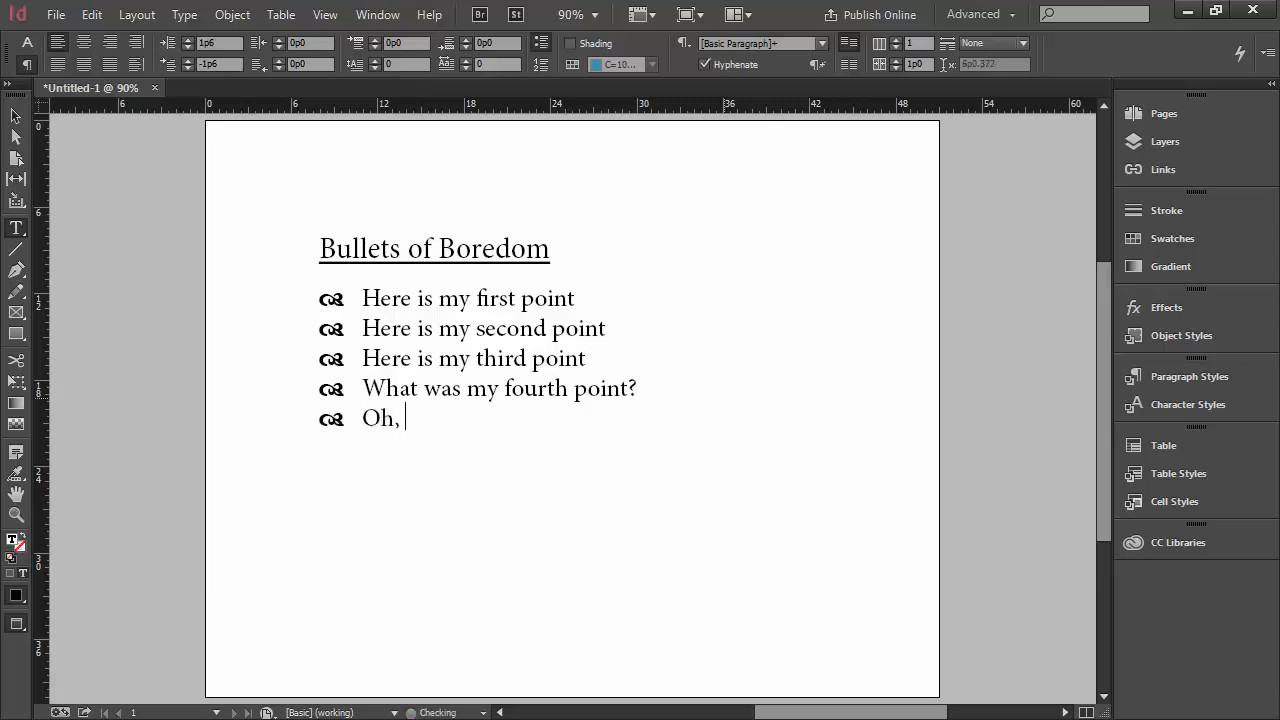
text(right)
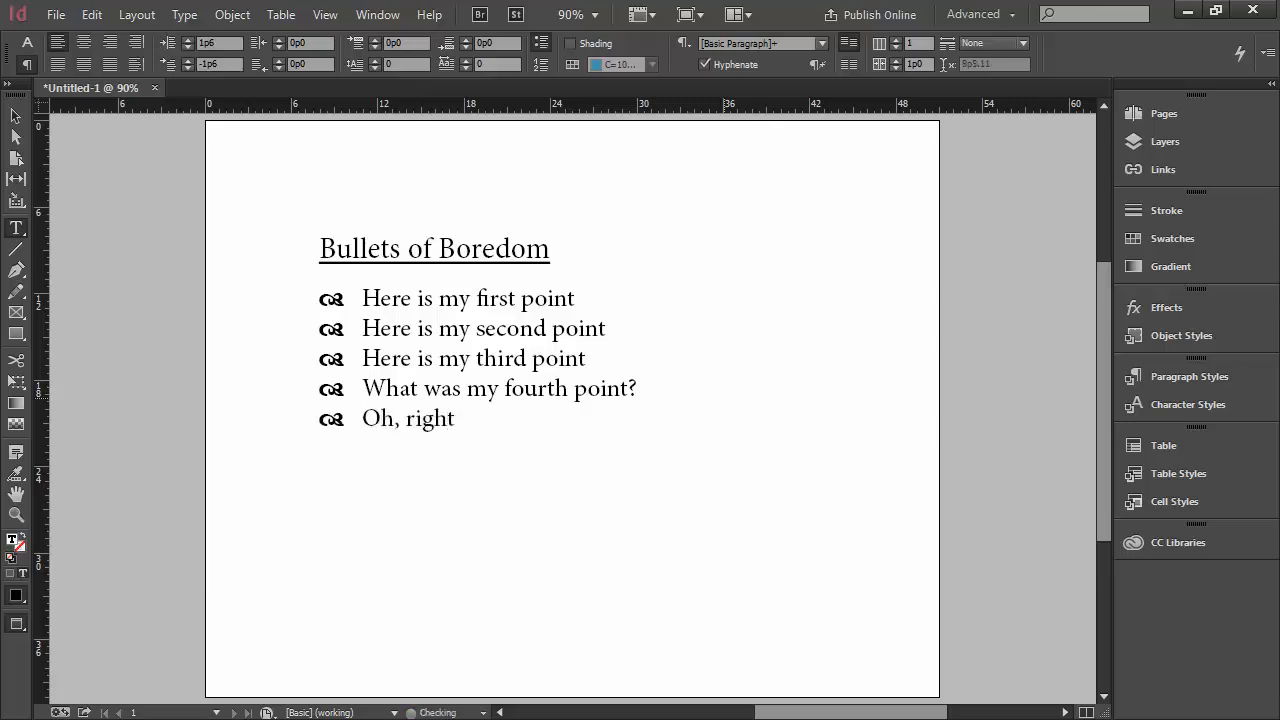
text(! That was my point)
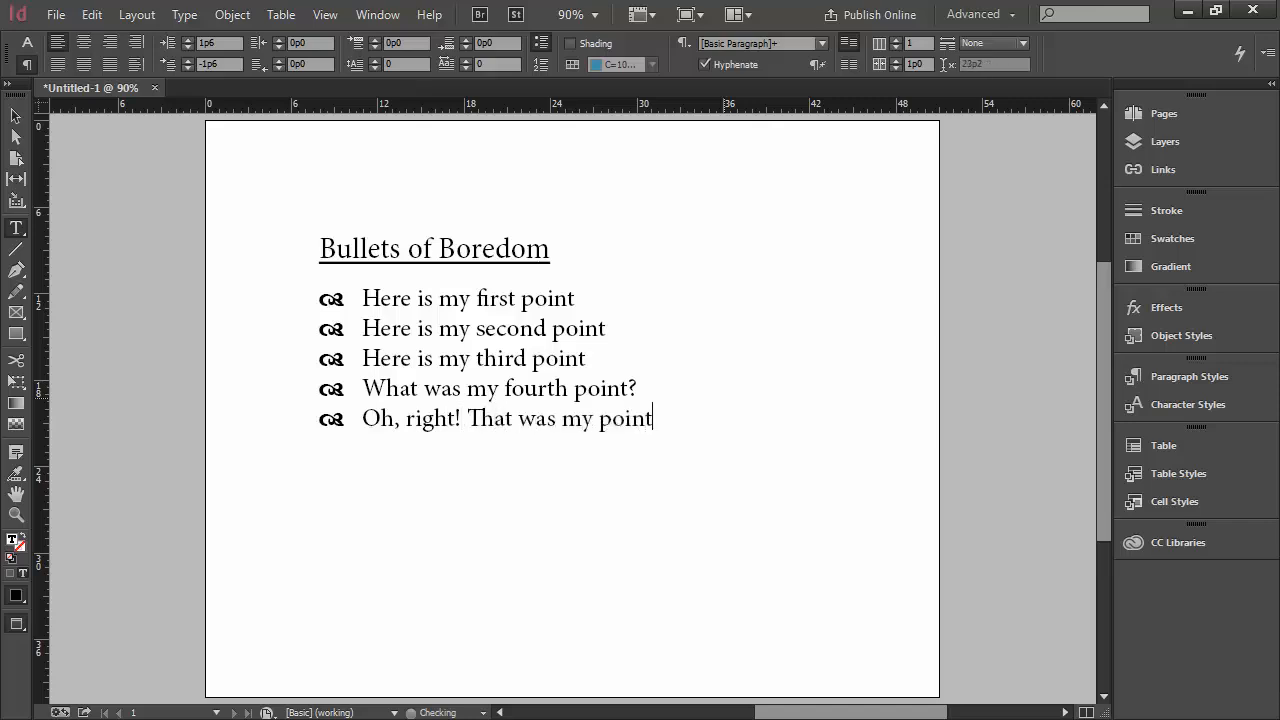
text(!)
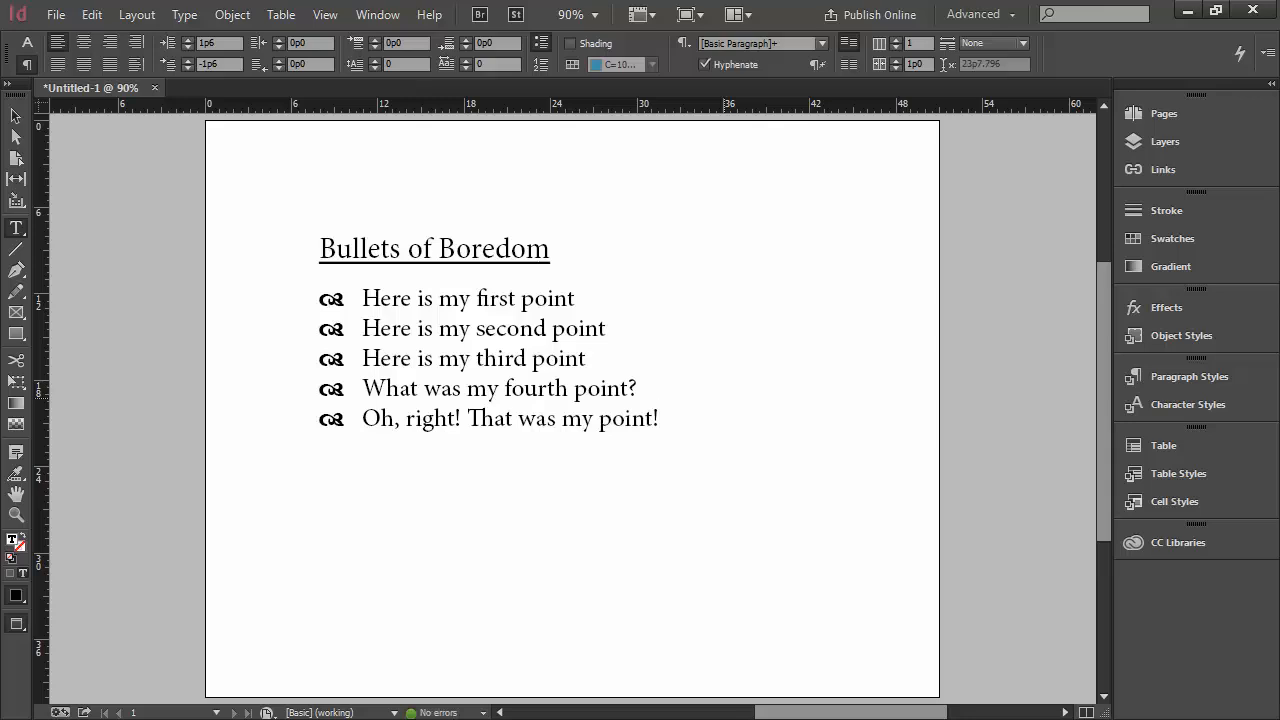